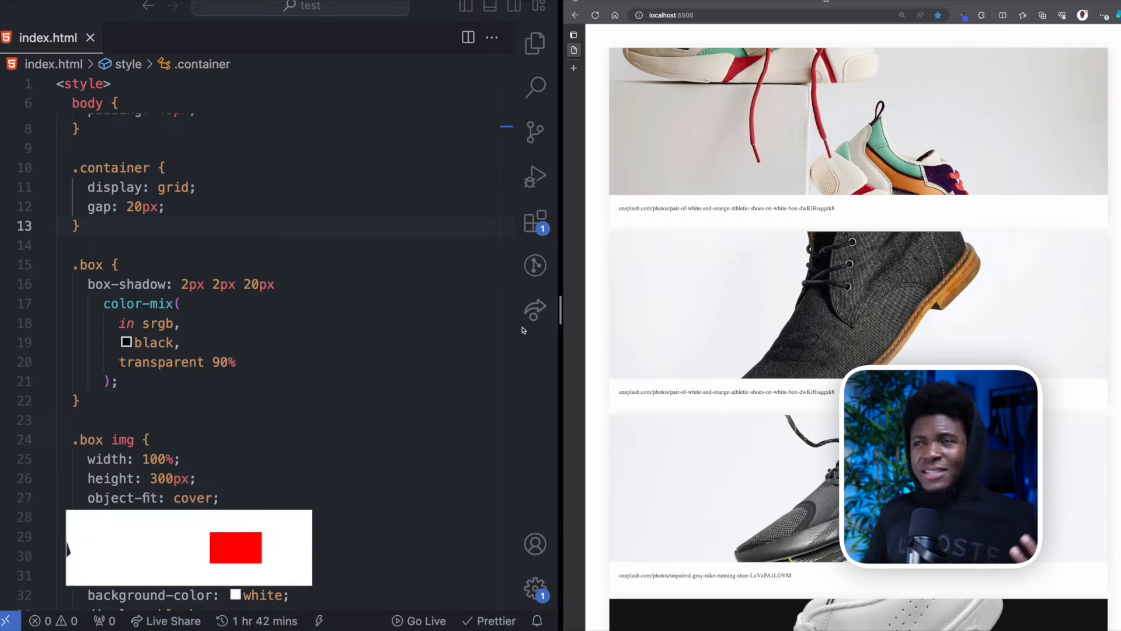
Add grid-template-columns: repeat(4, 1fr) after gap: 20px in the .container rule.
scroll("down", 3)
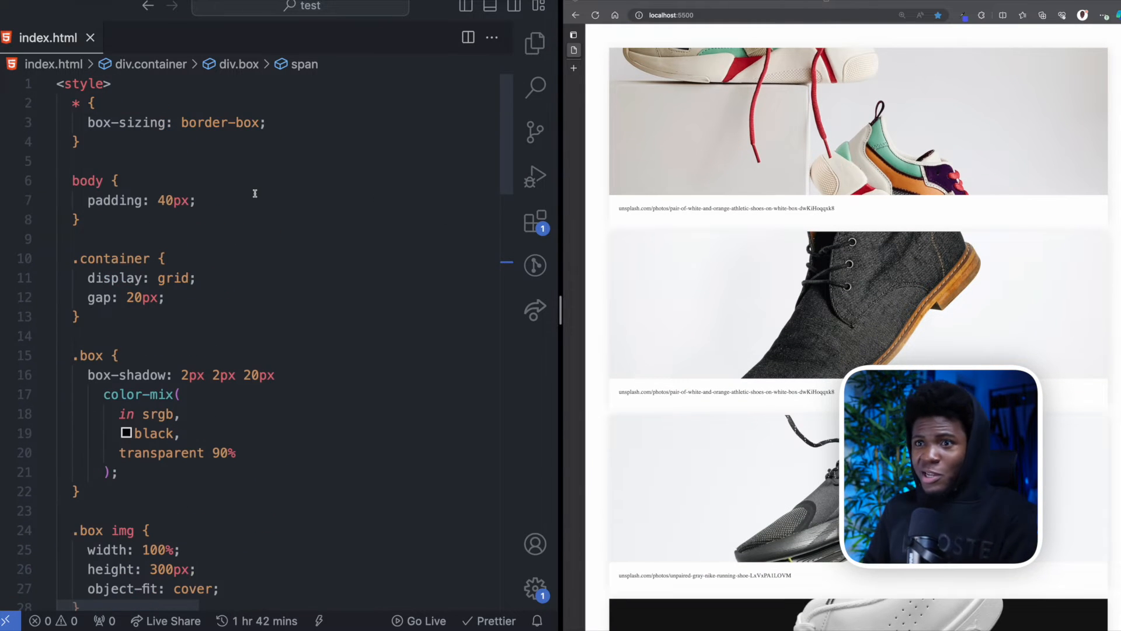
left_click(165, 298)
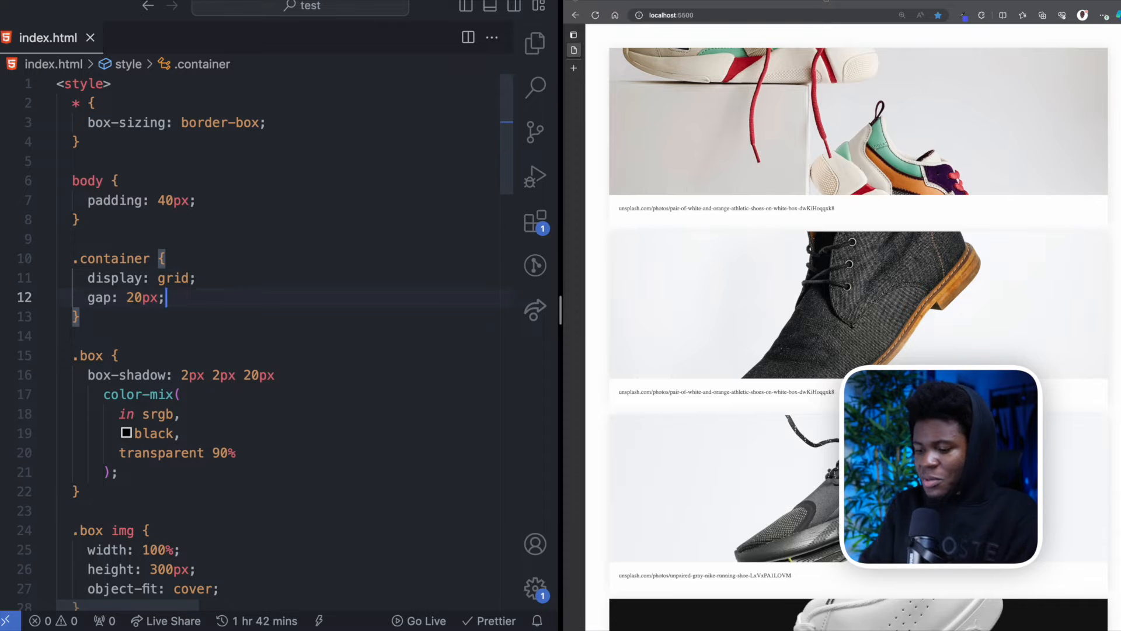
type("grid-template-columns: repeat();")
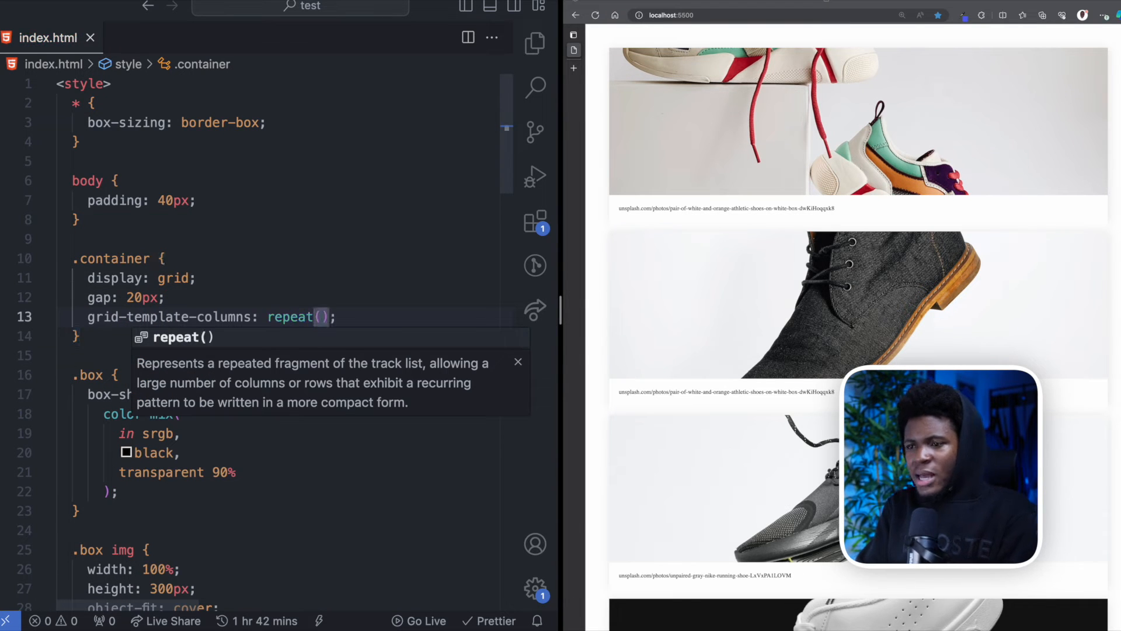
type("4,")
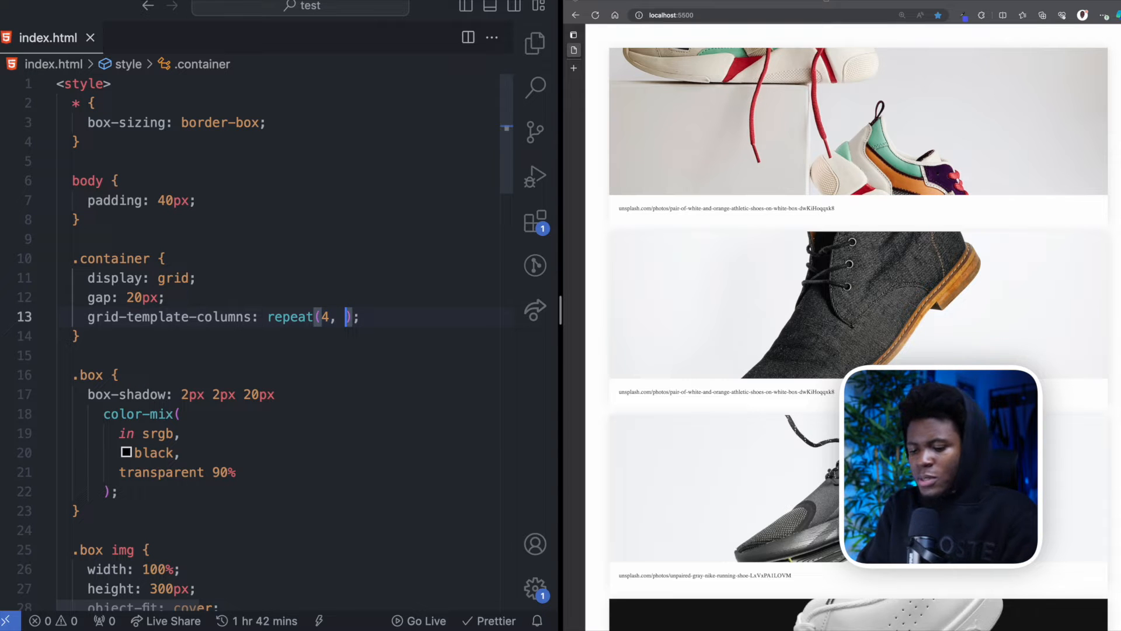
type("1fr")
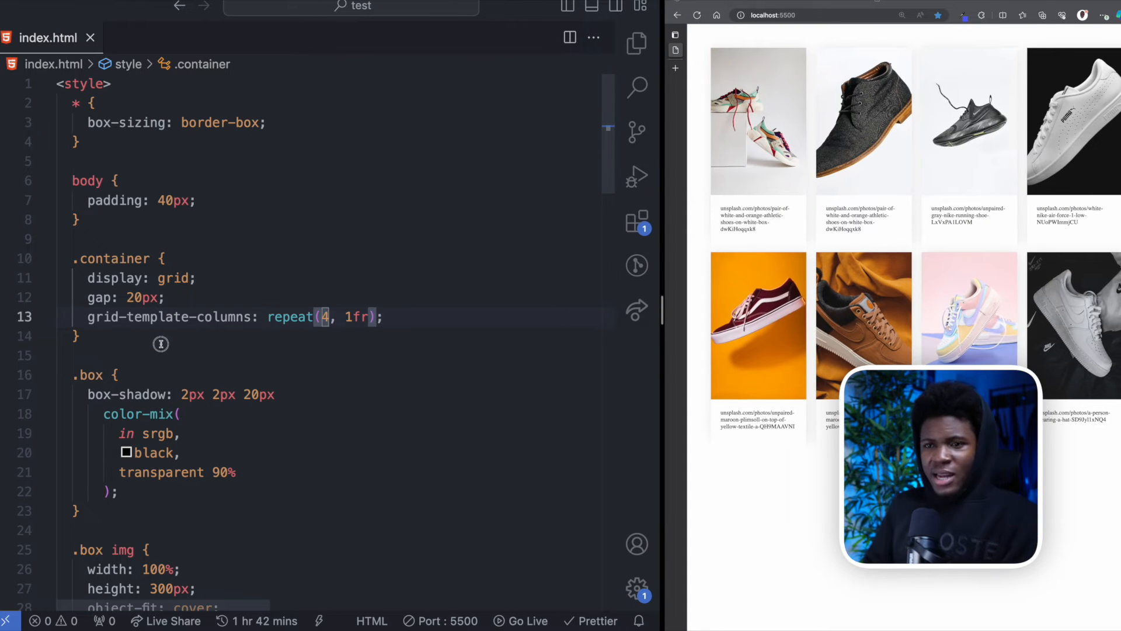
type("@media")
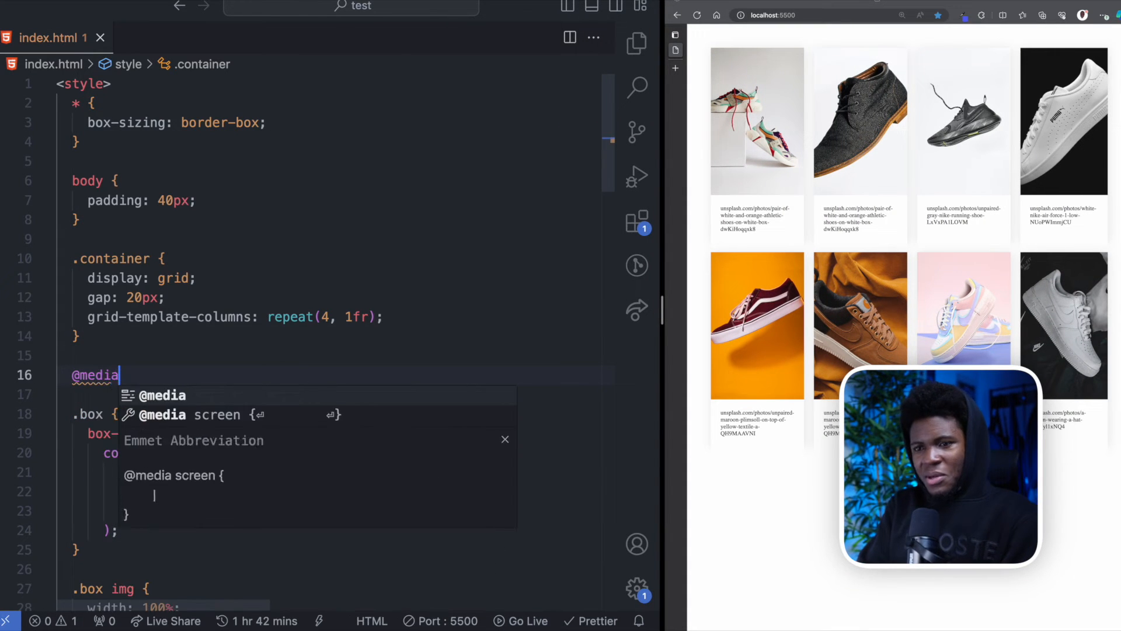
type("(max-width")
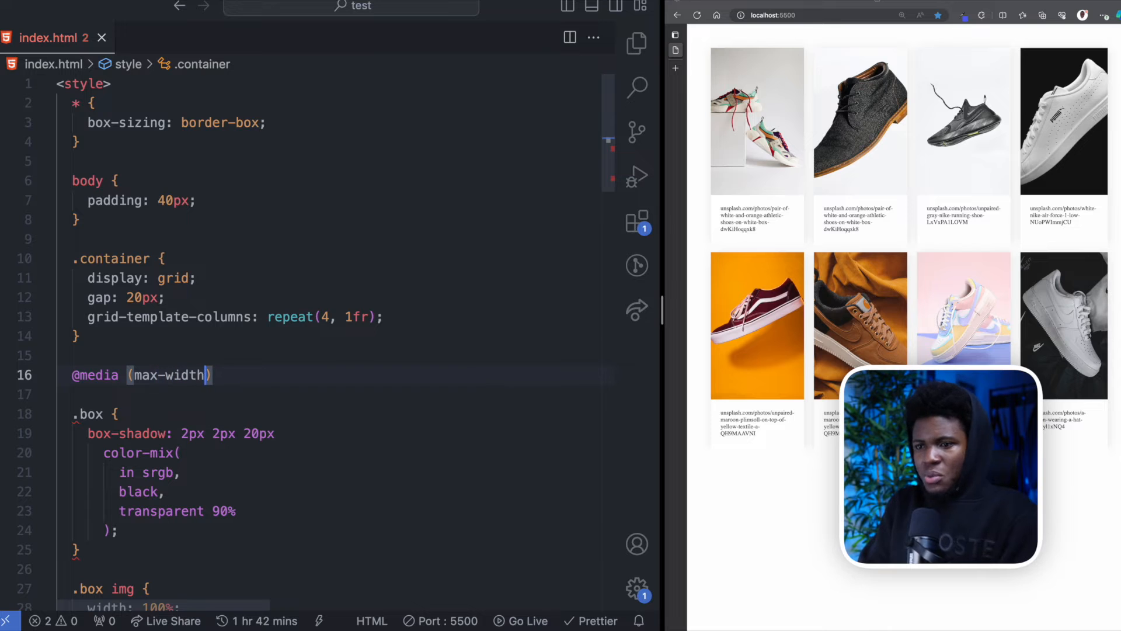
type(": 800px")
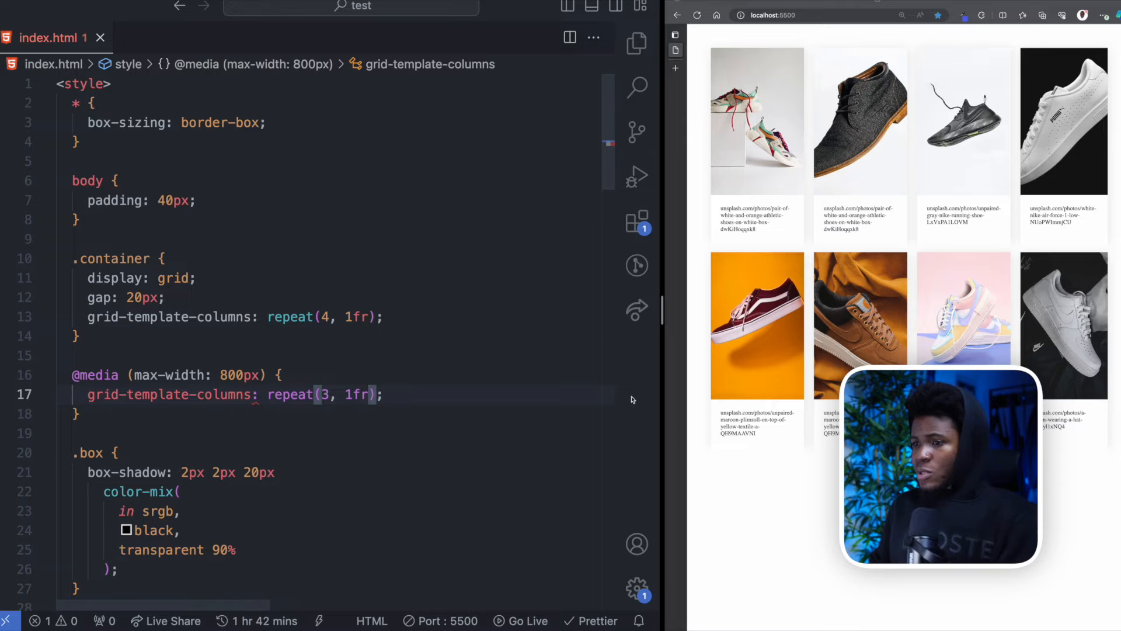
type(".container")
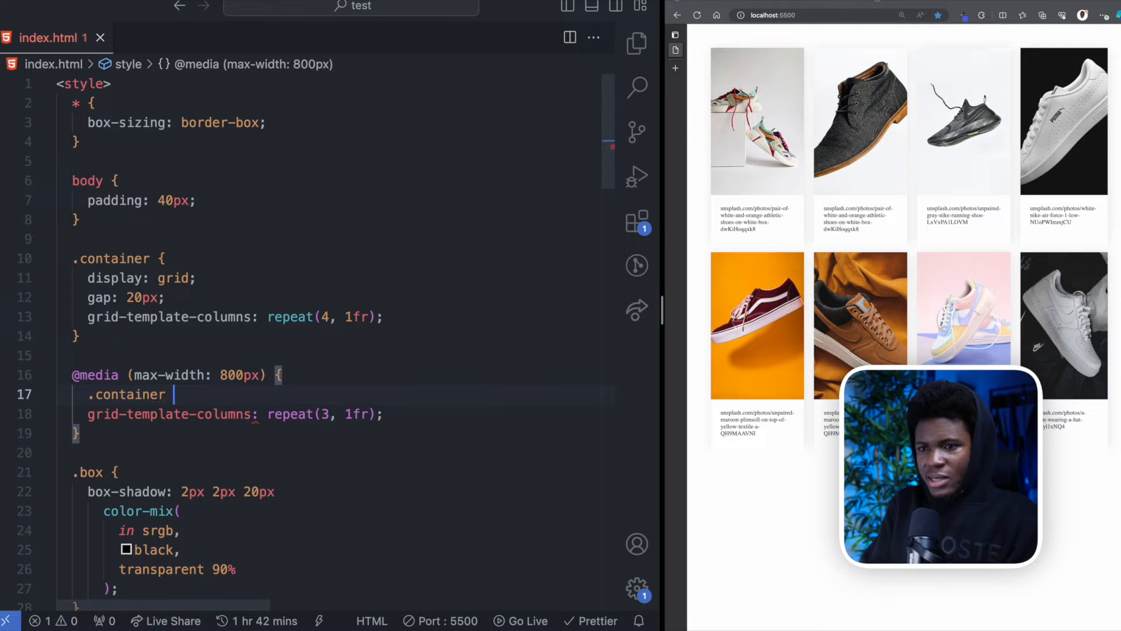
type("{")
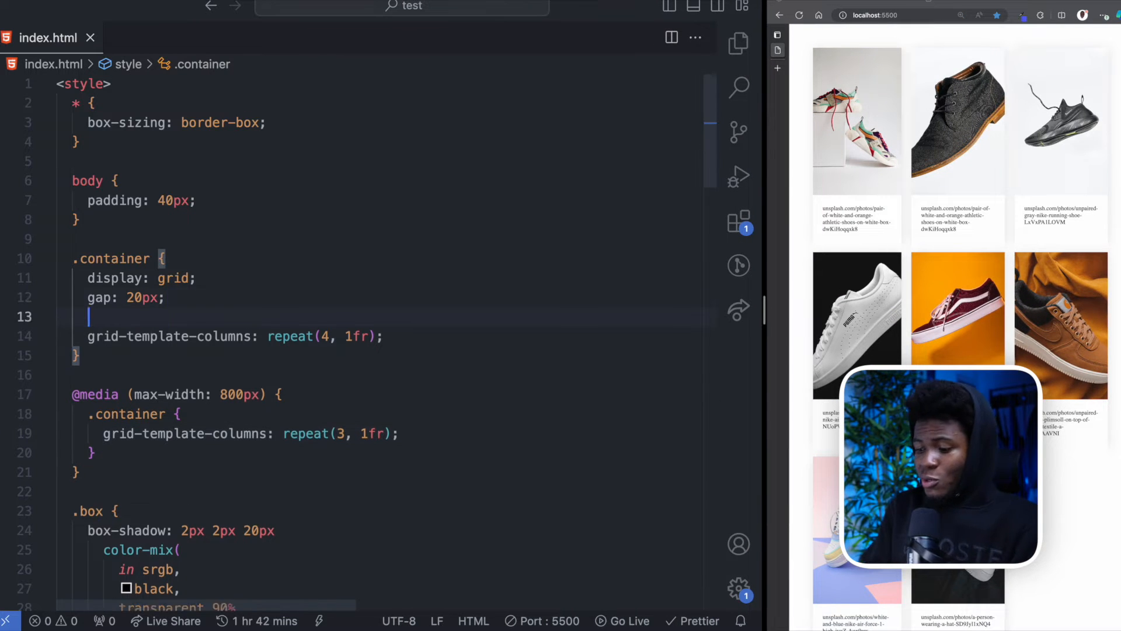
Define --columns: 4 in .container and override it with --columns: 3 inside the media query.
type("--col")
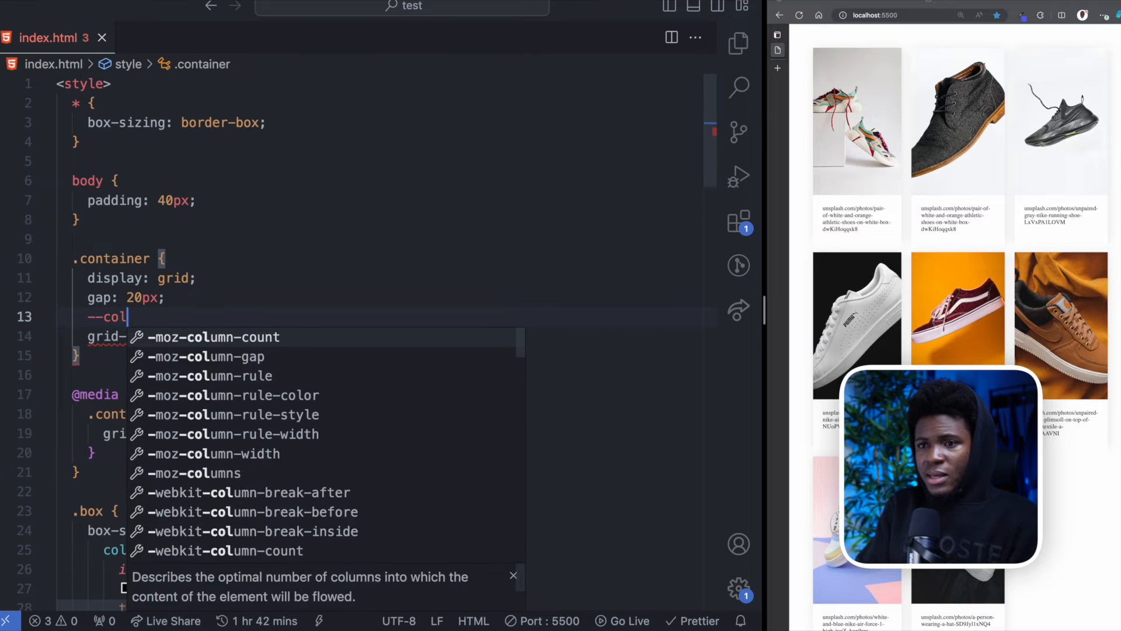
type("umns: 4;")
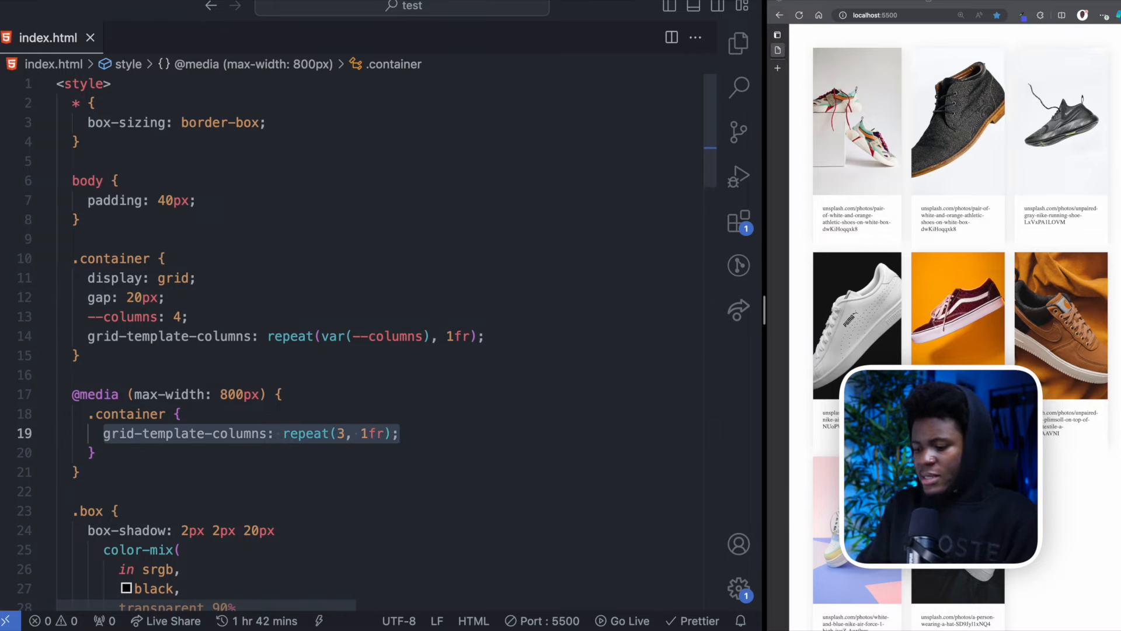
type("--columns:")
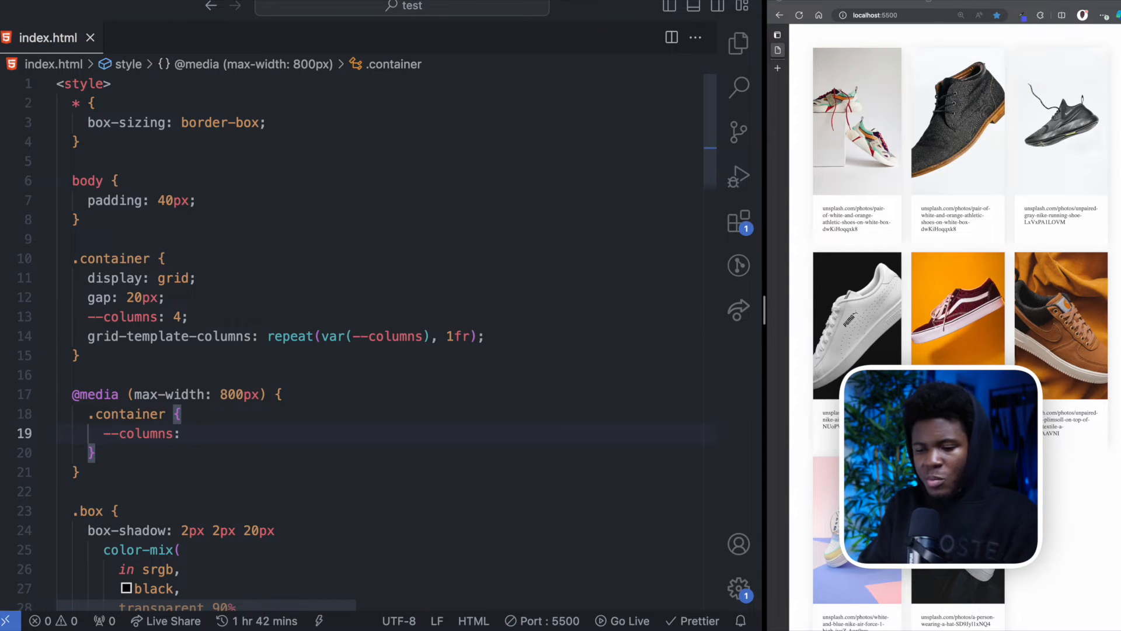
type("3;")
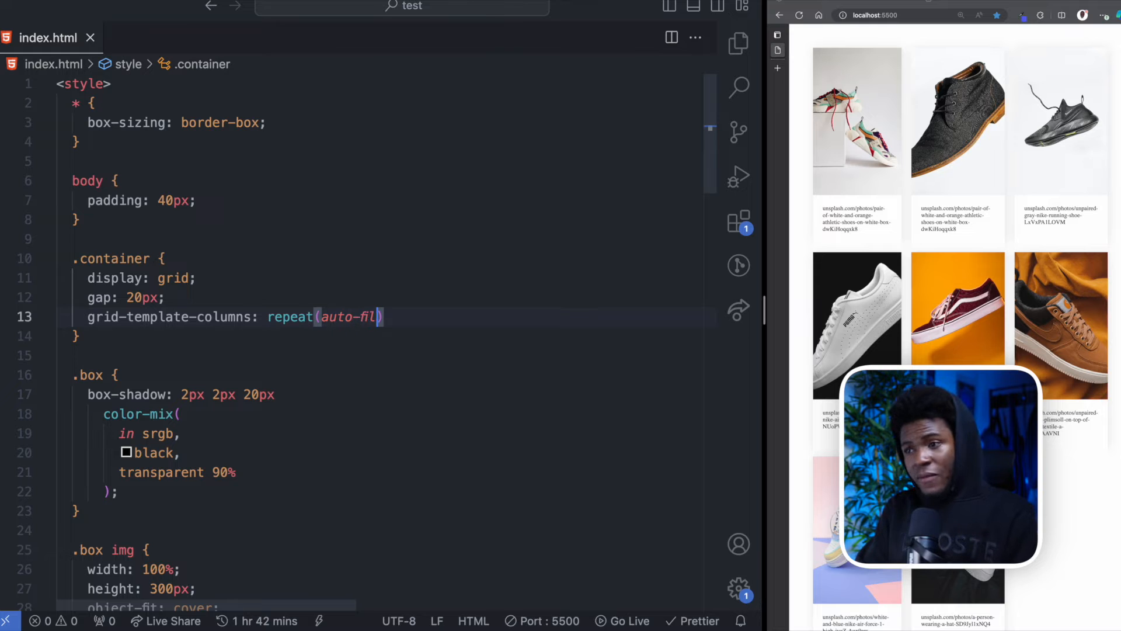
Set the container columns to grid-template-columns: repeat(auto-fit, 300px).
type("l")
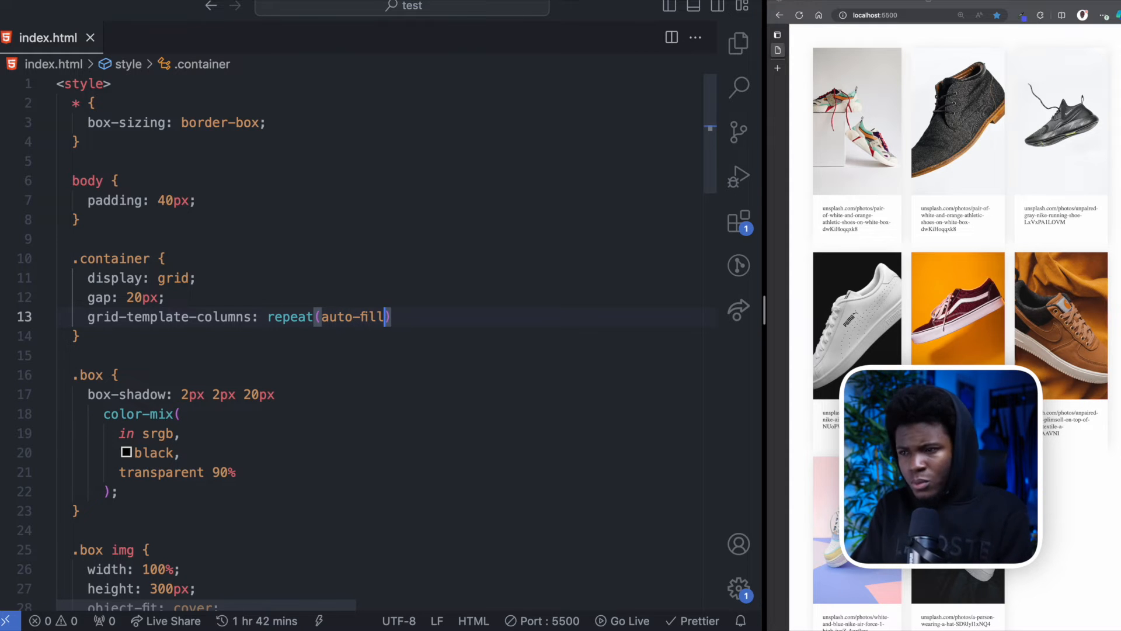
type("auto-fit,")
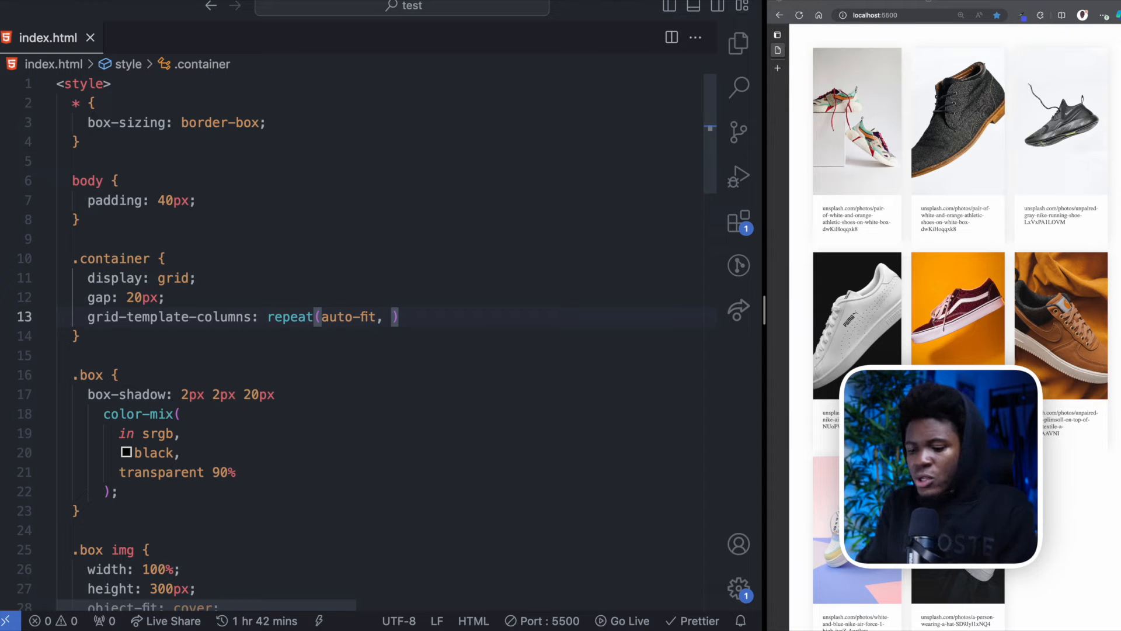
type("300px);")
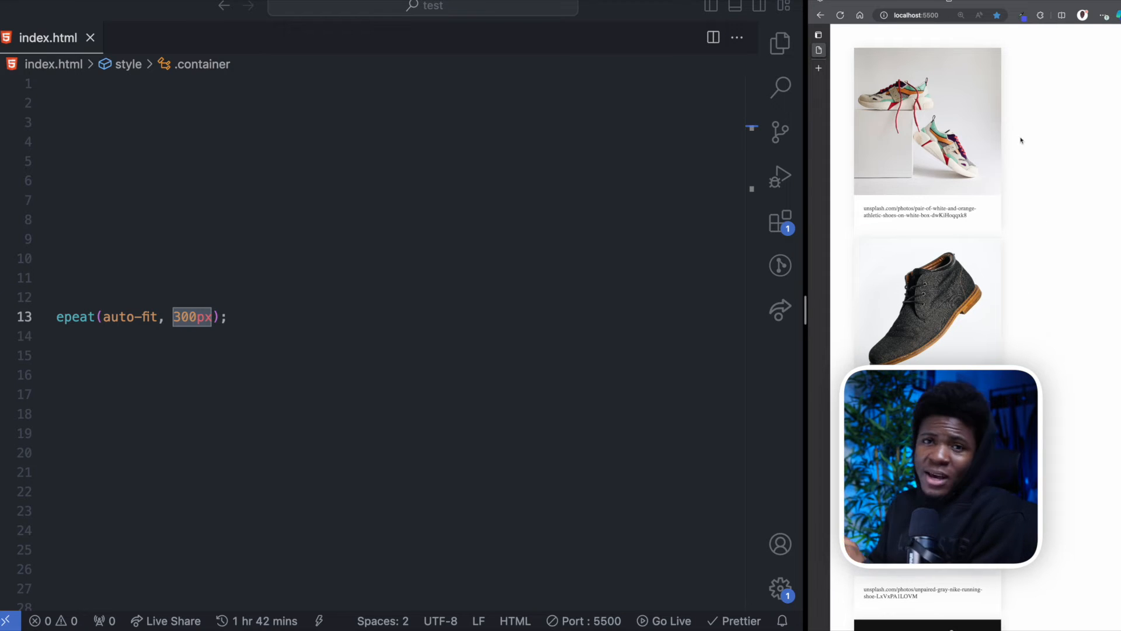
mouse_move(1048, 196)
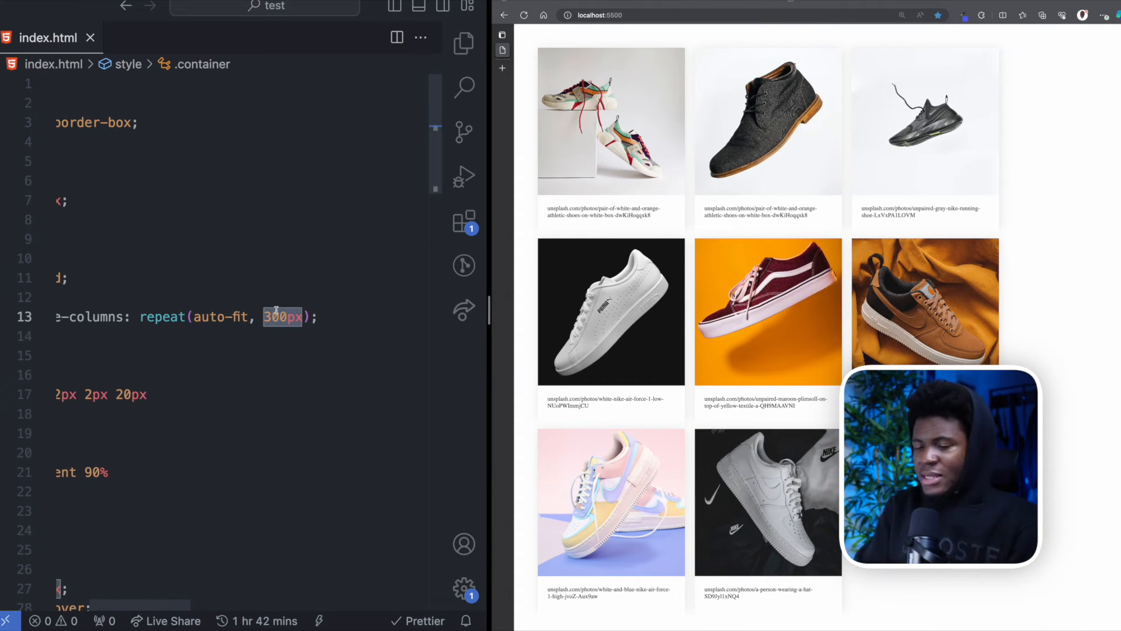
Replace the 300px track with minmax(300px, 1fr) inside the auto-fit repeat.
type("minmax(")
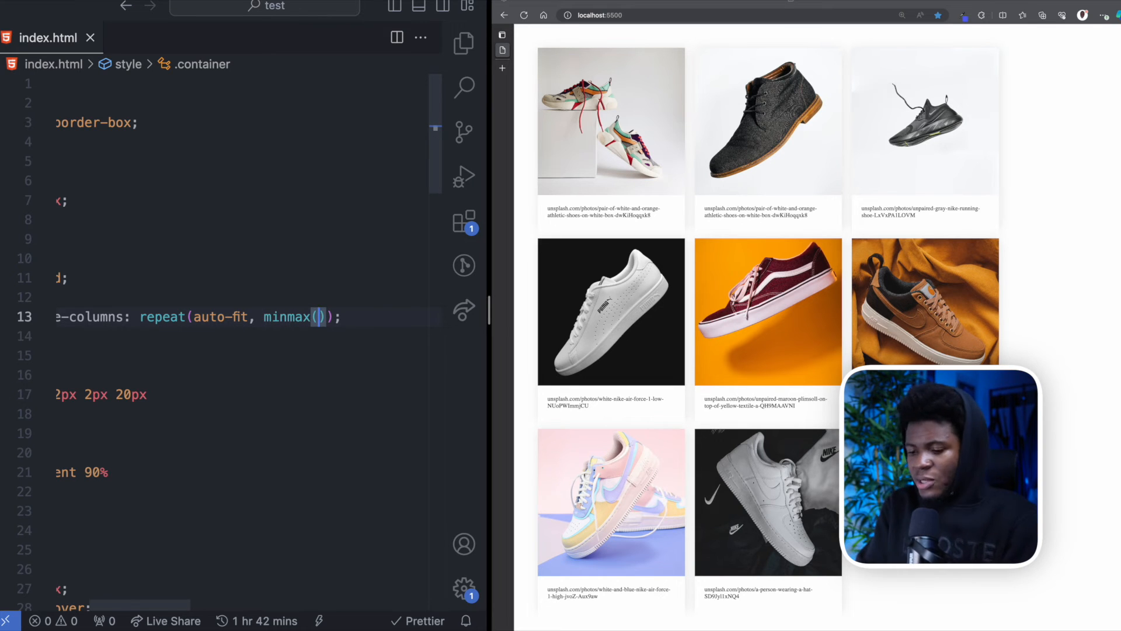
type("300px,")
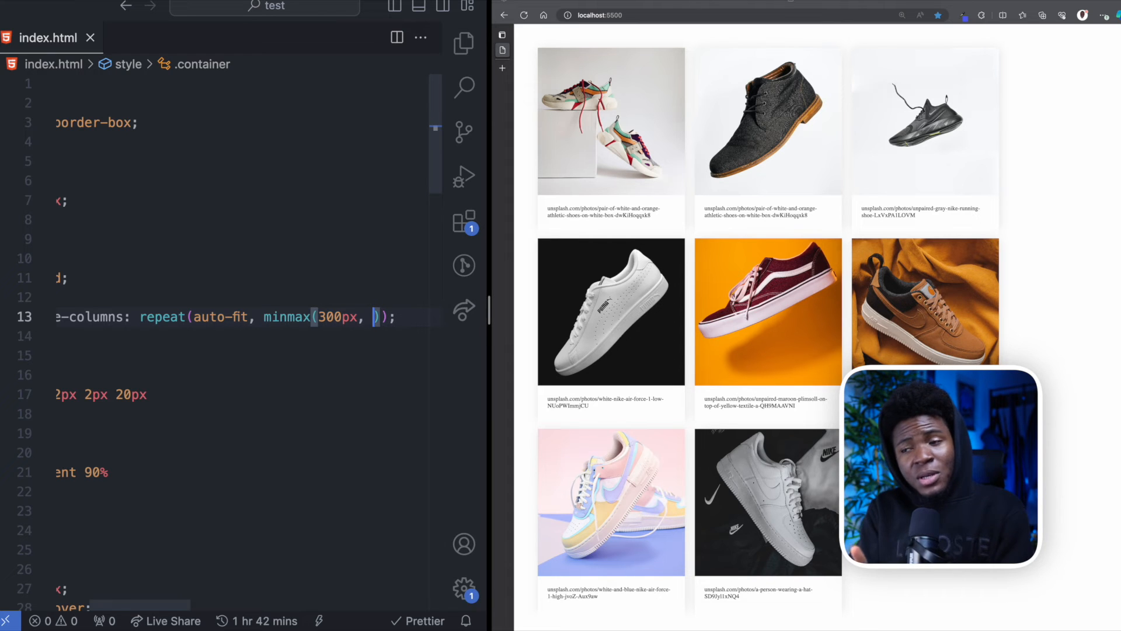
type("1fr")
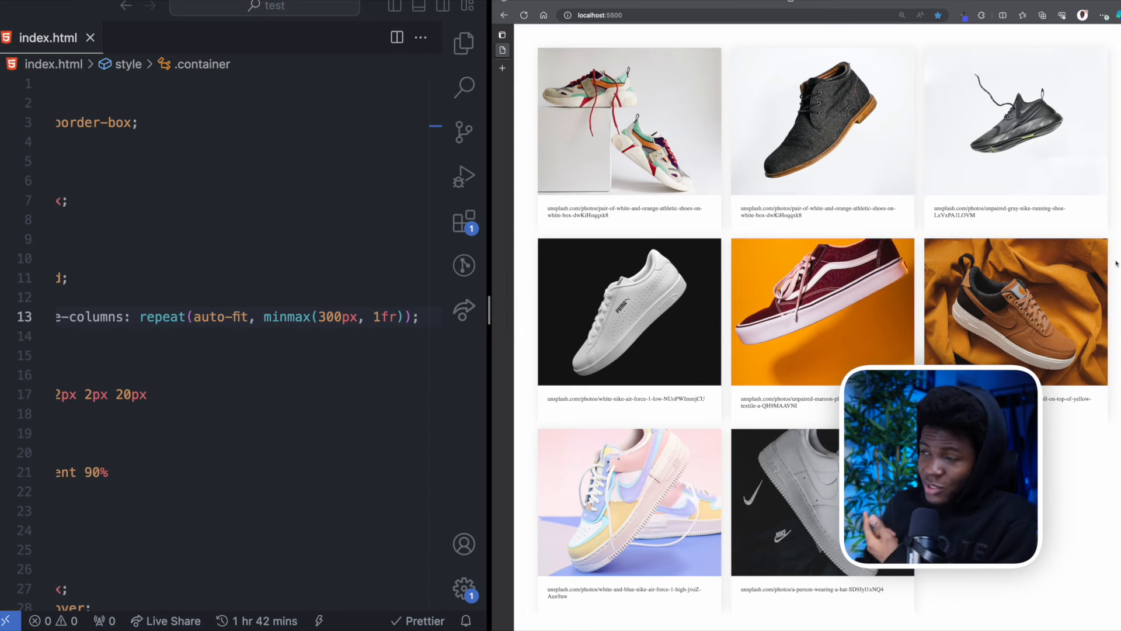
mouse_move(498, 319)
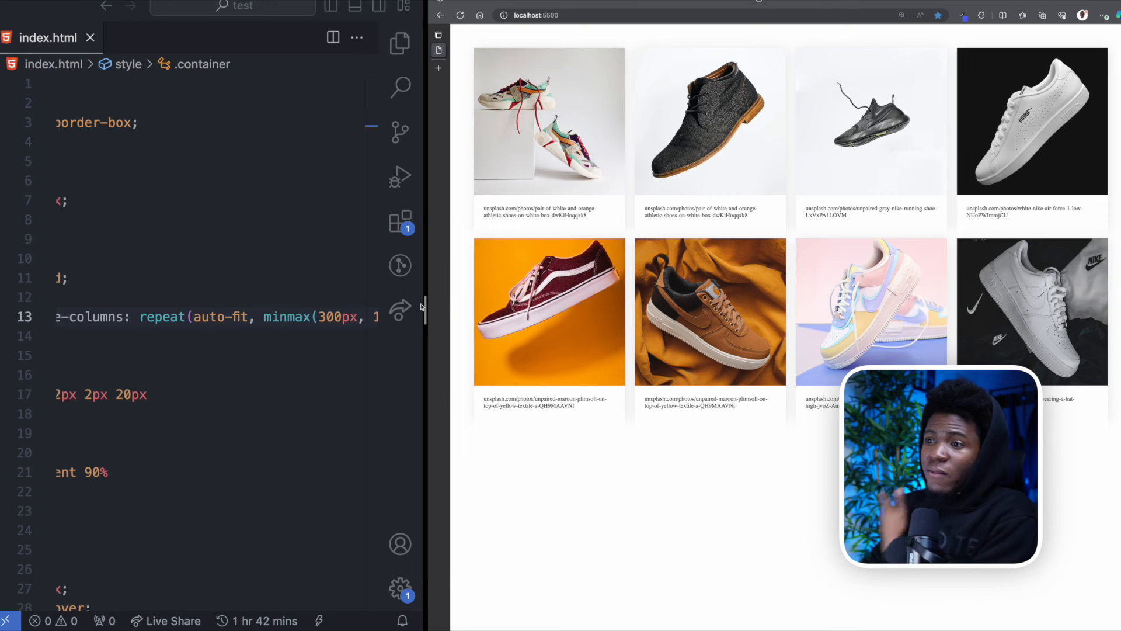
Shrink the browser preview so the shoe cards collapse into a single stretched column.
left_click_drag(420, 314, 357, 320)
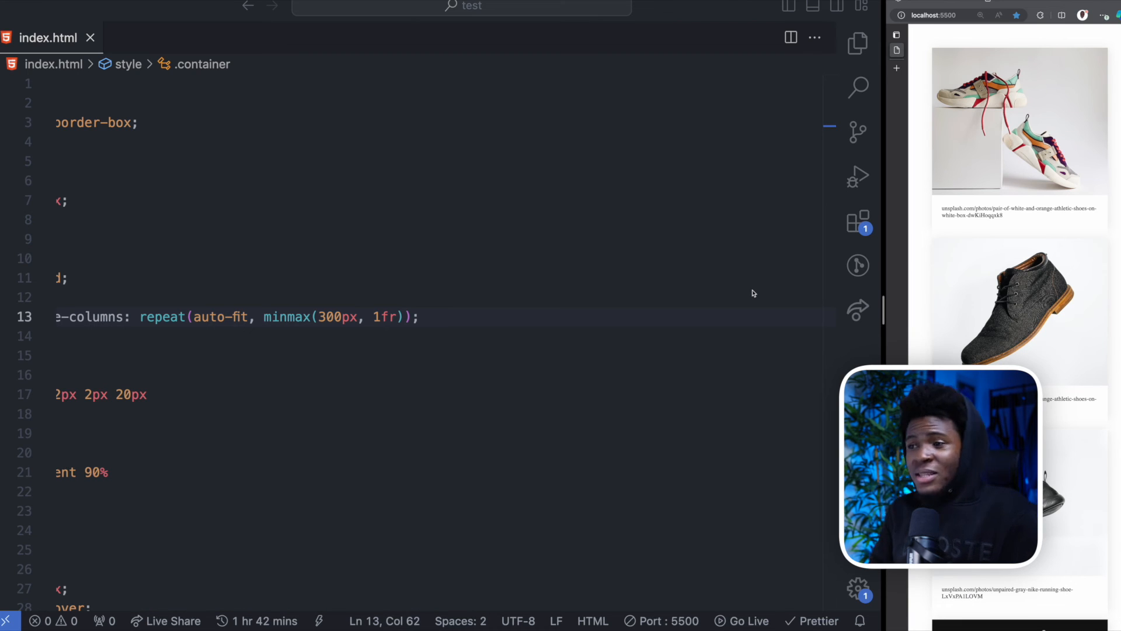
mouse_move(414, 347)
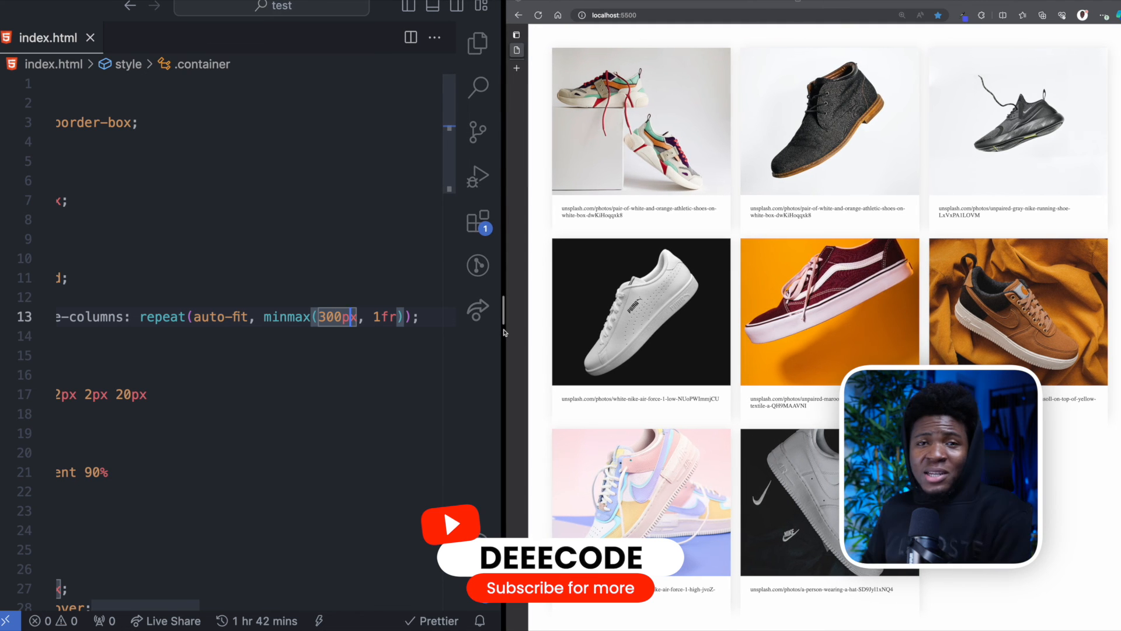
Scroll the editor back left to view the full .container rule.
scroll("left", 3)
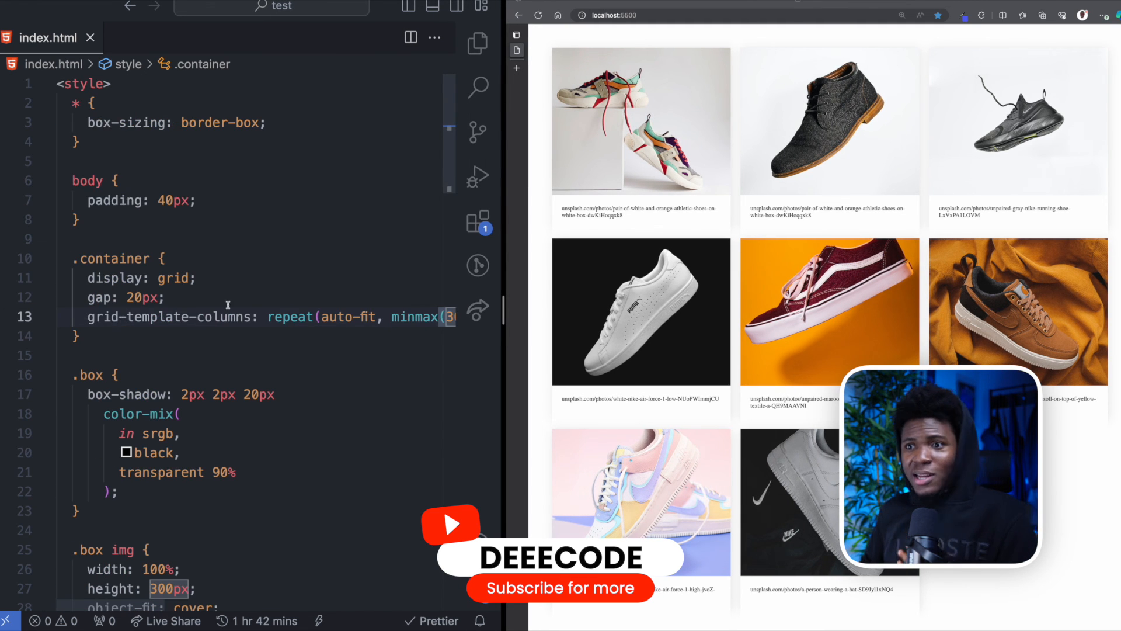